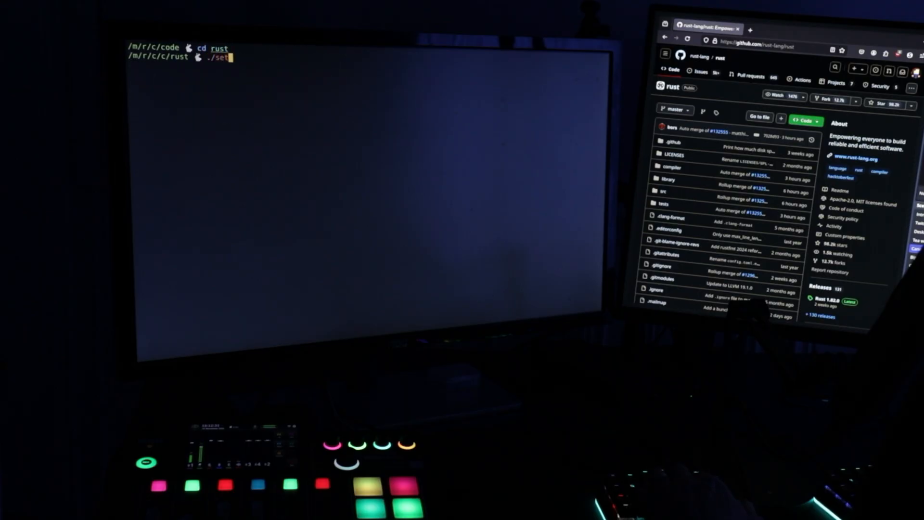
Run ./x.py setup so it builds its helper and prompts for a contribution profile
{"action": "key", "text": "Return"}
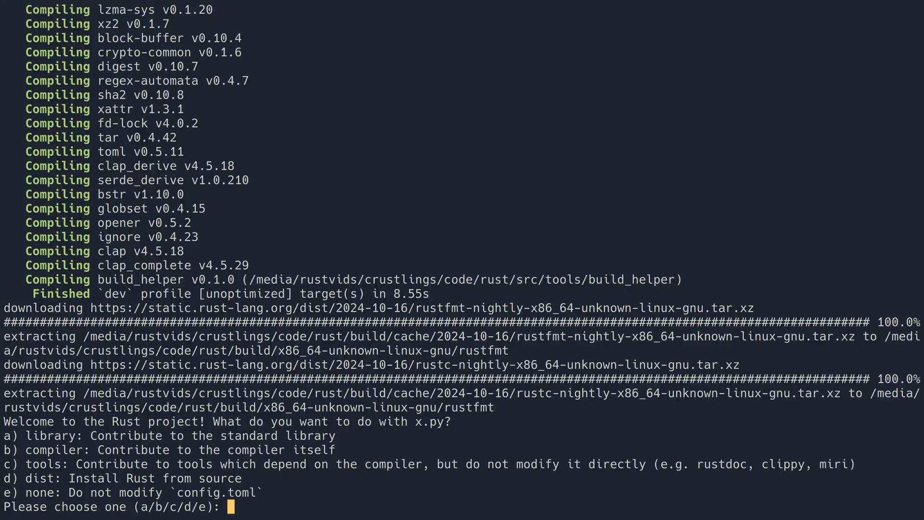
Answer the prompts with b for the compiler profile and 2 for vim editor settings
{"action": "type", "text": "b"}
{"action": "type", "text": "n"}
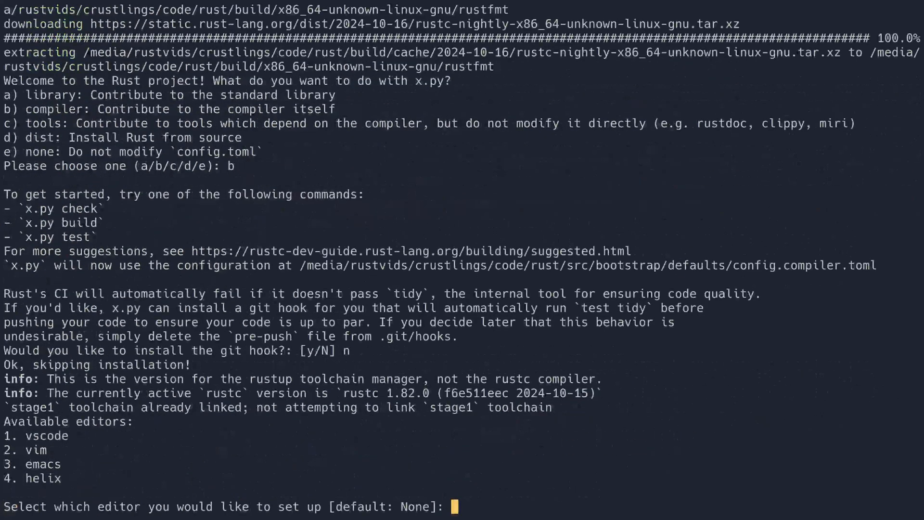
{"action": "type", "text": "2"}
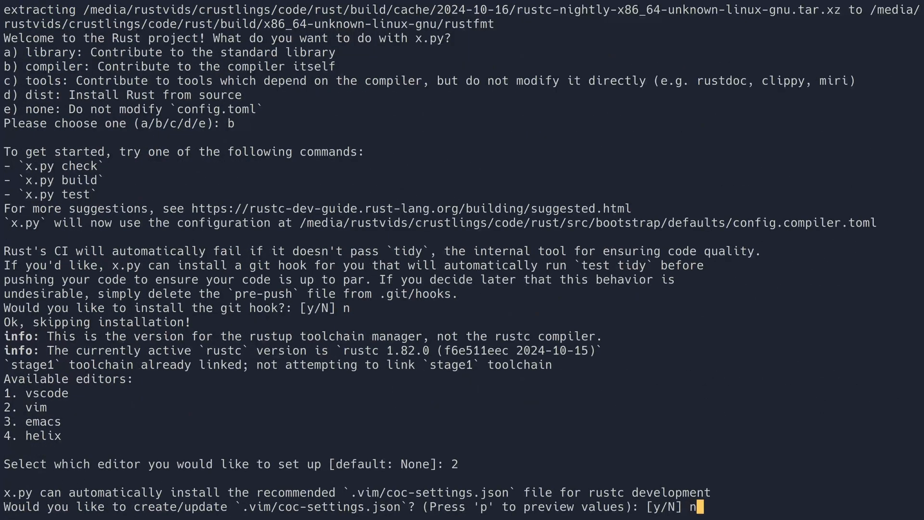